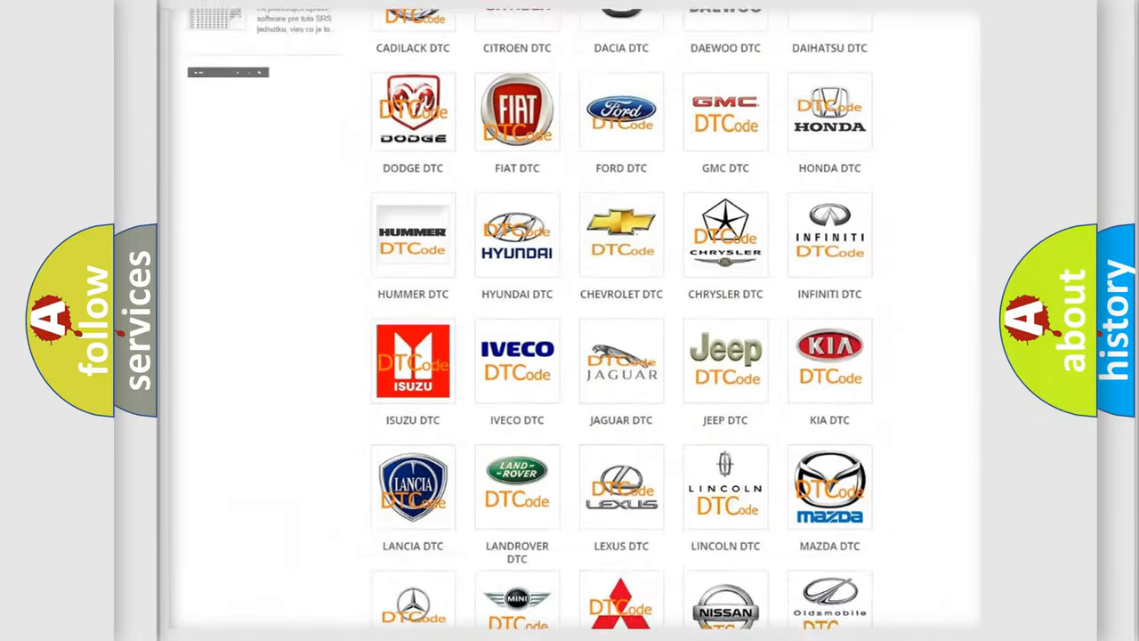
Open the FORD DTC tile and scroll through the Ford B-series code list and back up
scroll("up", 3)
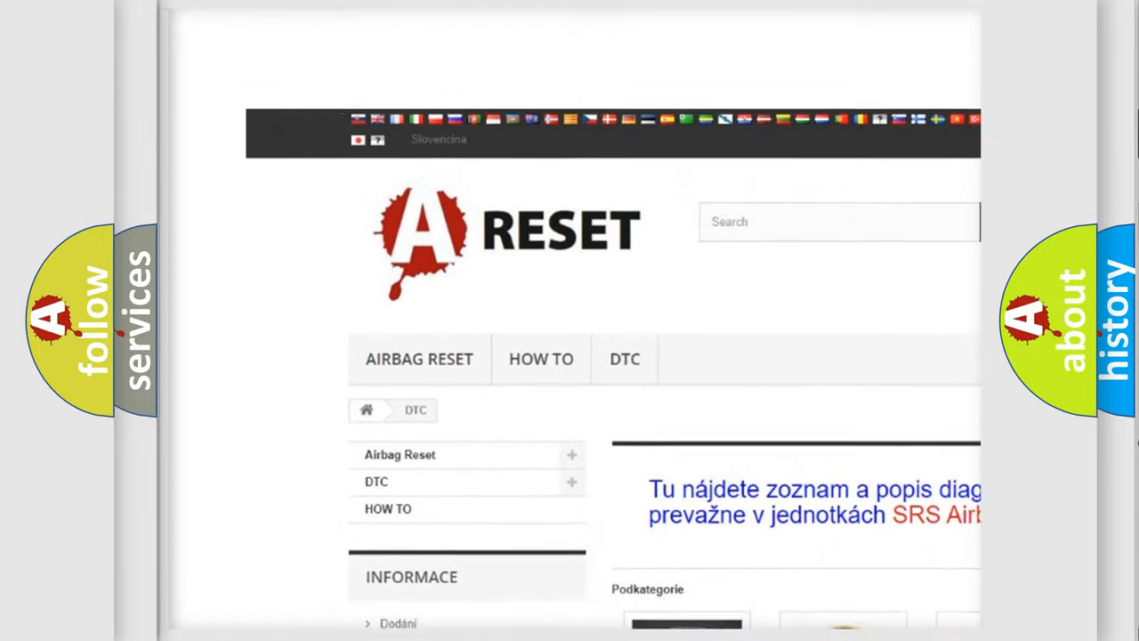
scroll("down", 3)
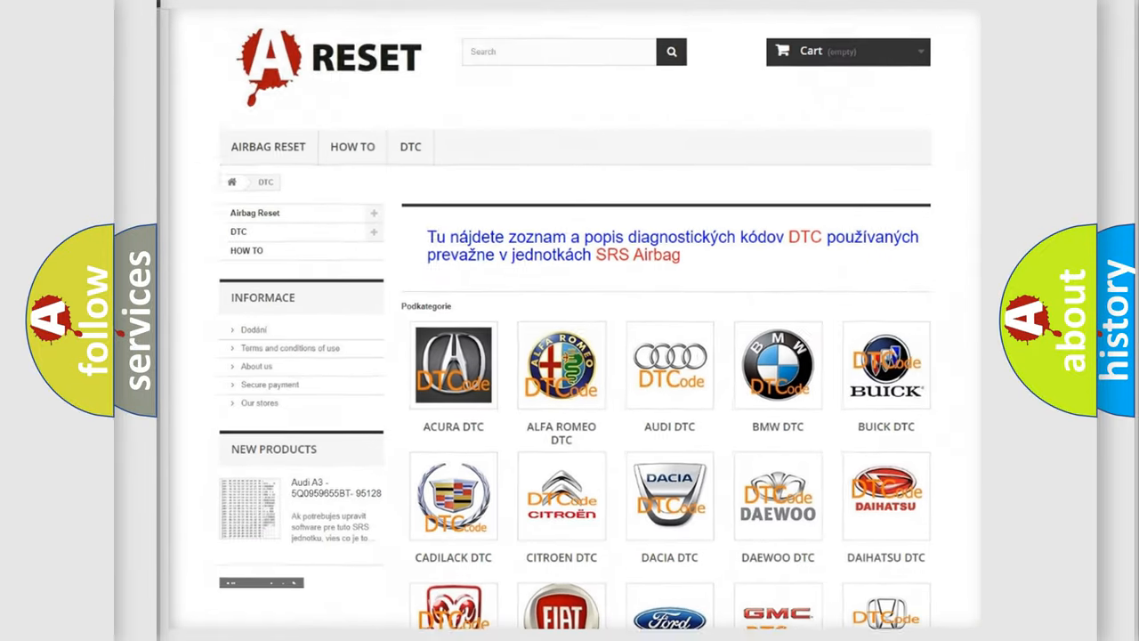
scroll("down", 3)
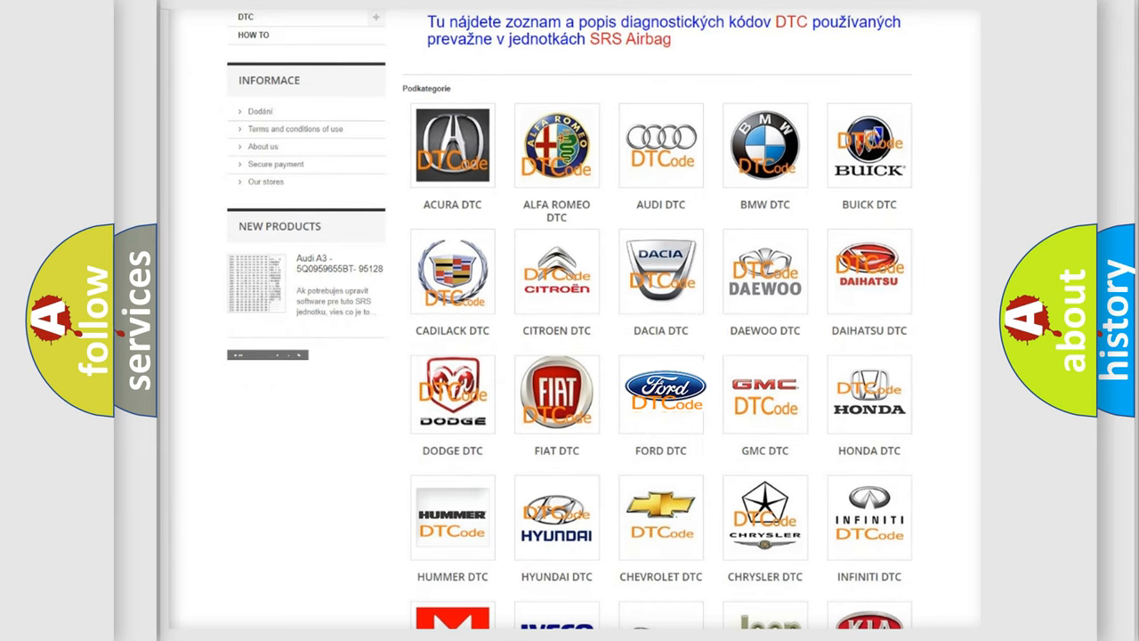
left_click(661, 392)
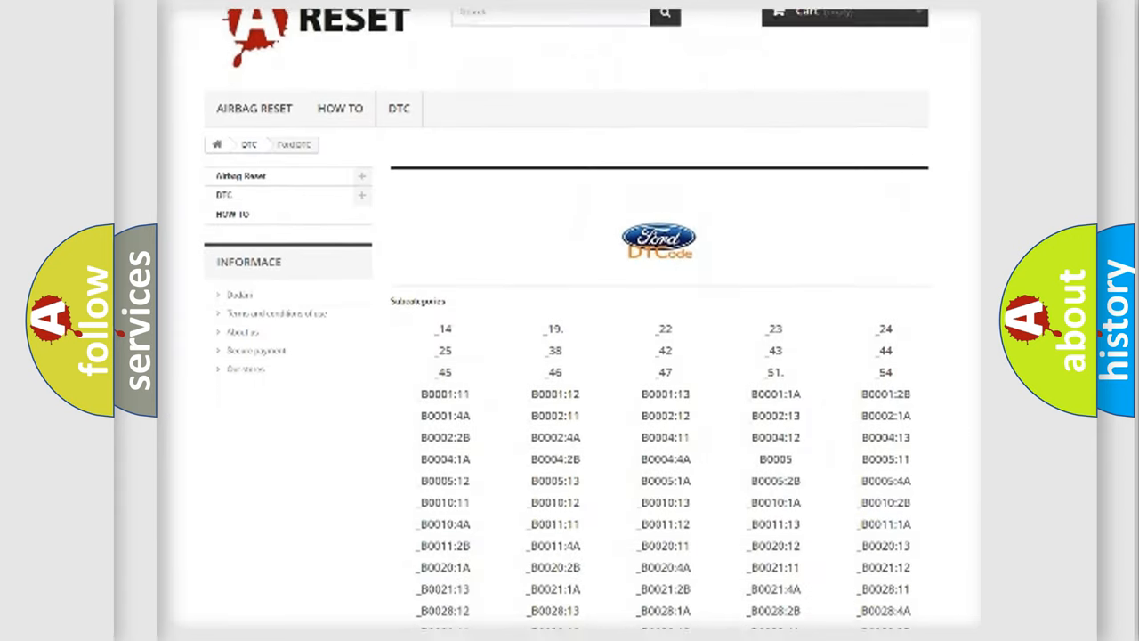
scroll("down", 3)
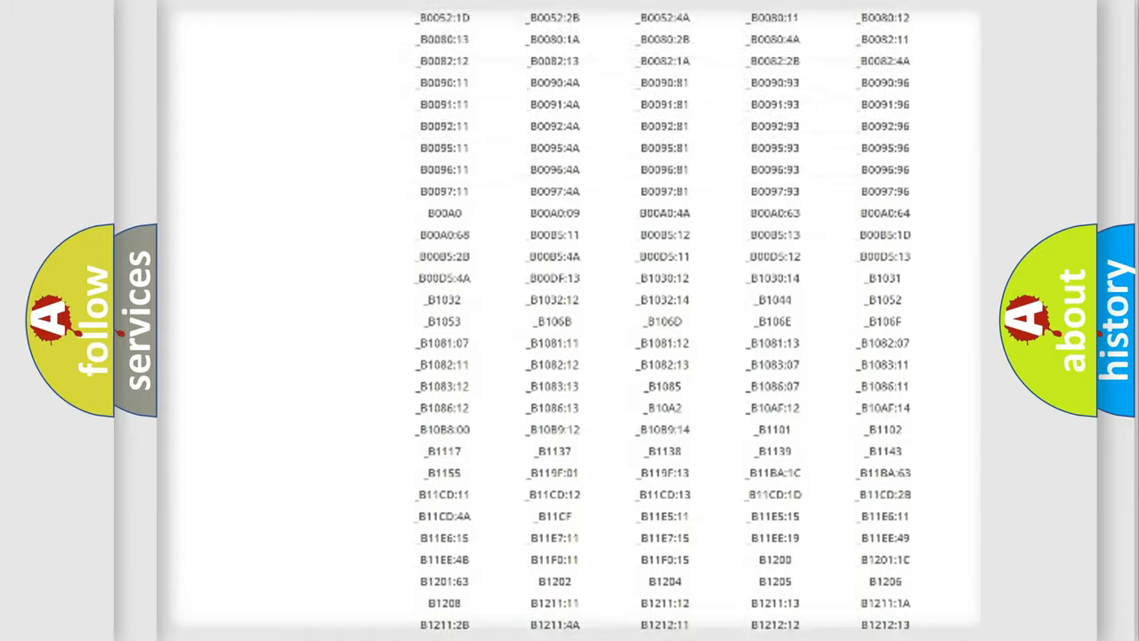
scroll("up", 3)
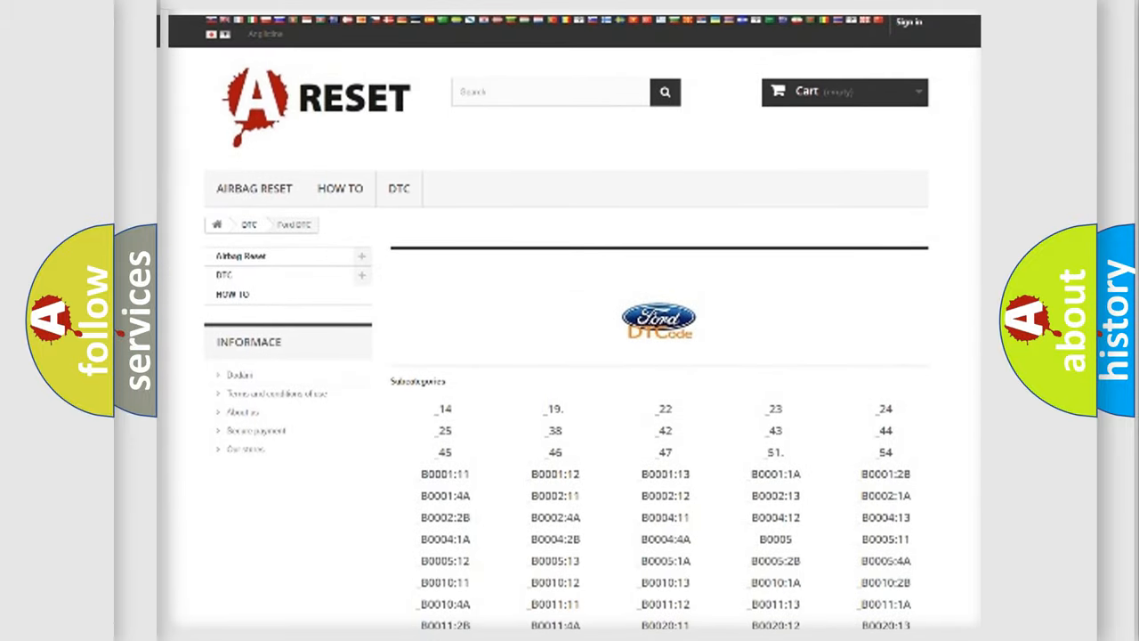